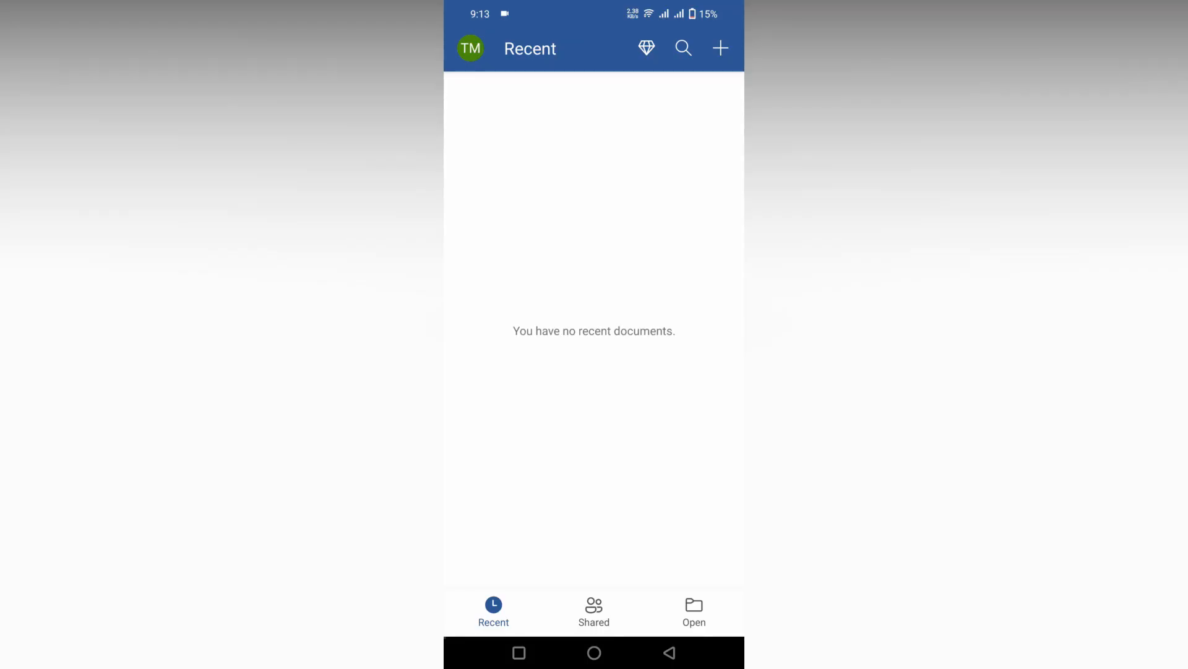
# - Create a new blank Word document from the New templates
pyautogui.click(720, 47)
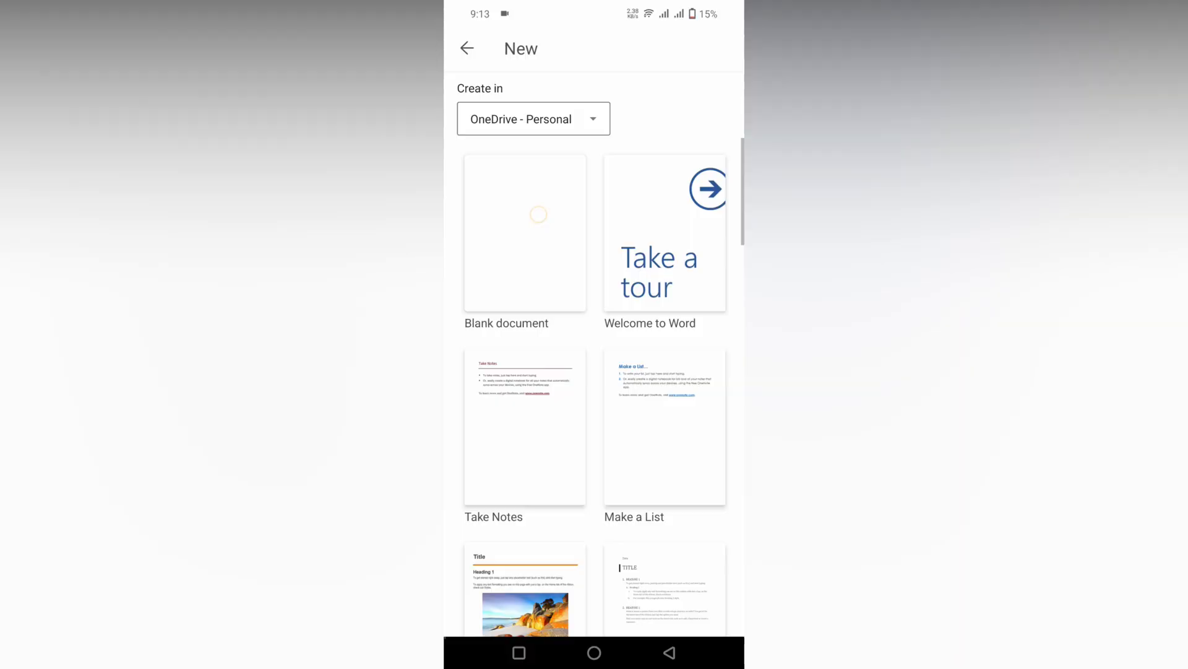
pyautogui.click(525, 233)
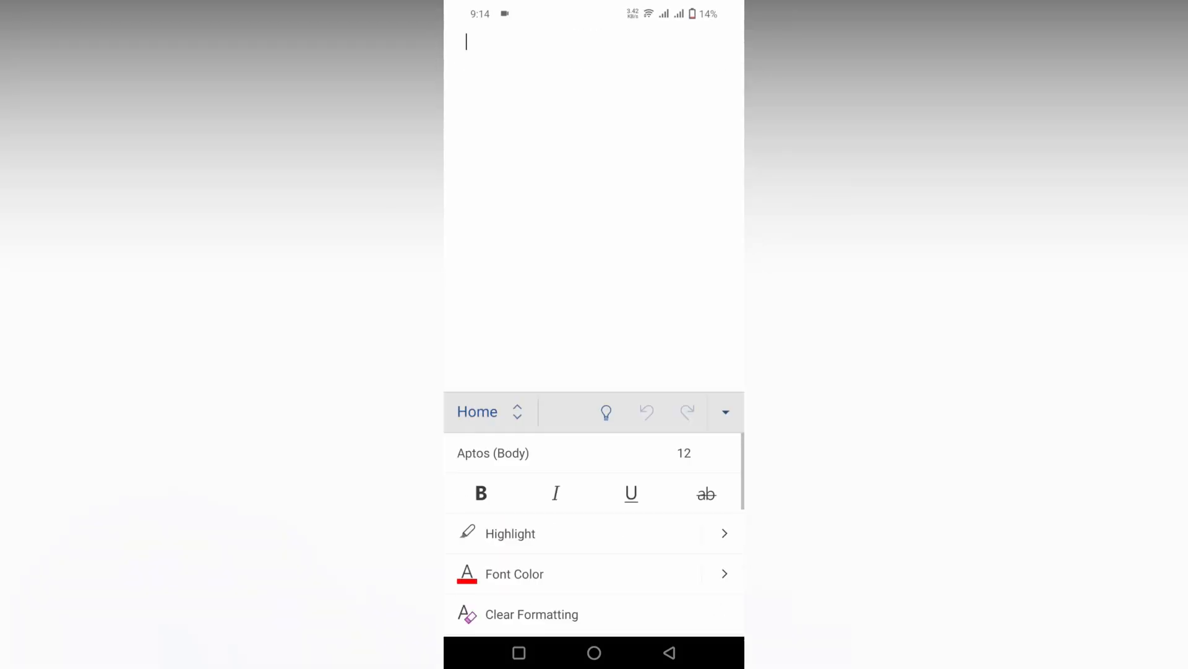
# - Open the Link options from the Insert ribbon
pyautogui.click(489, 412)
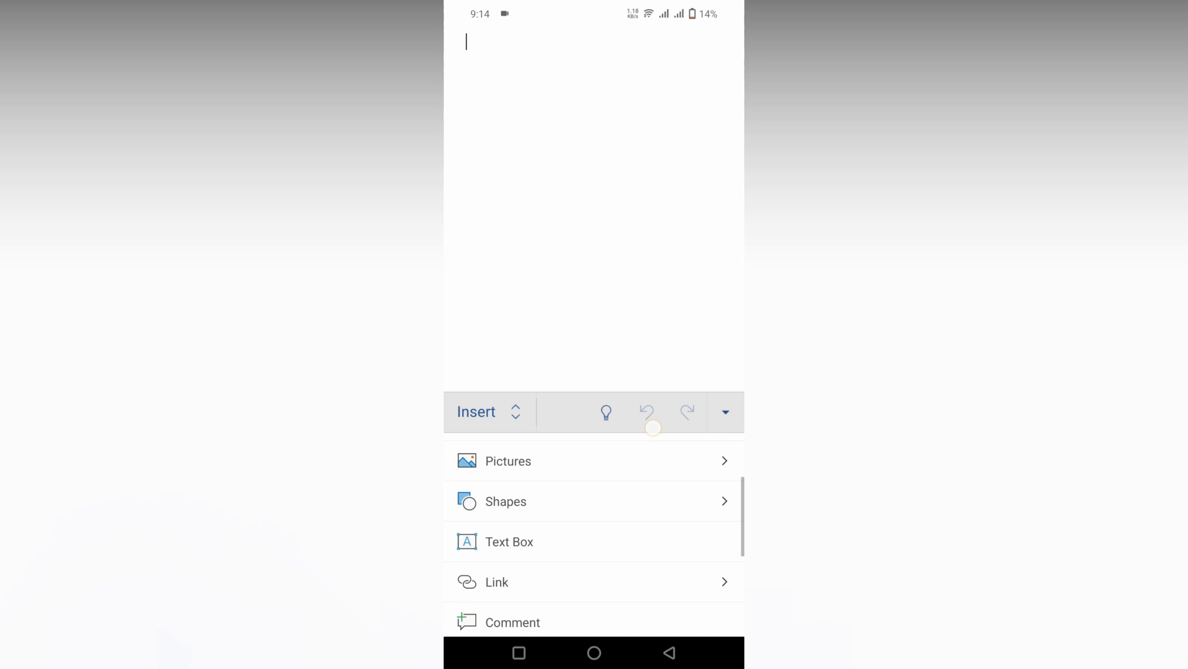
pyautogui.scroll(-3)
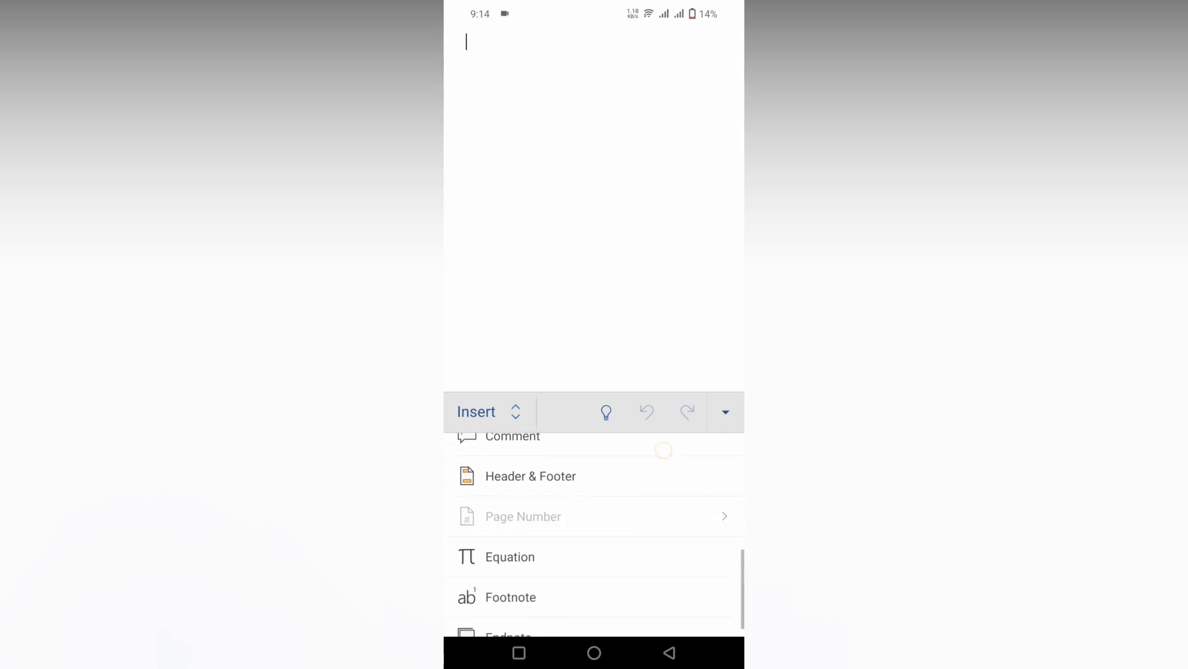
pyautogui.scroll(-3)
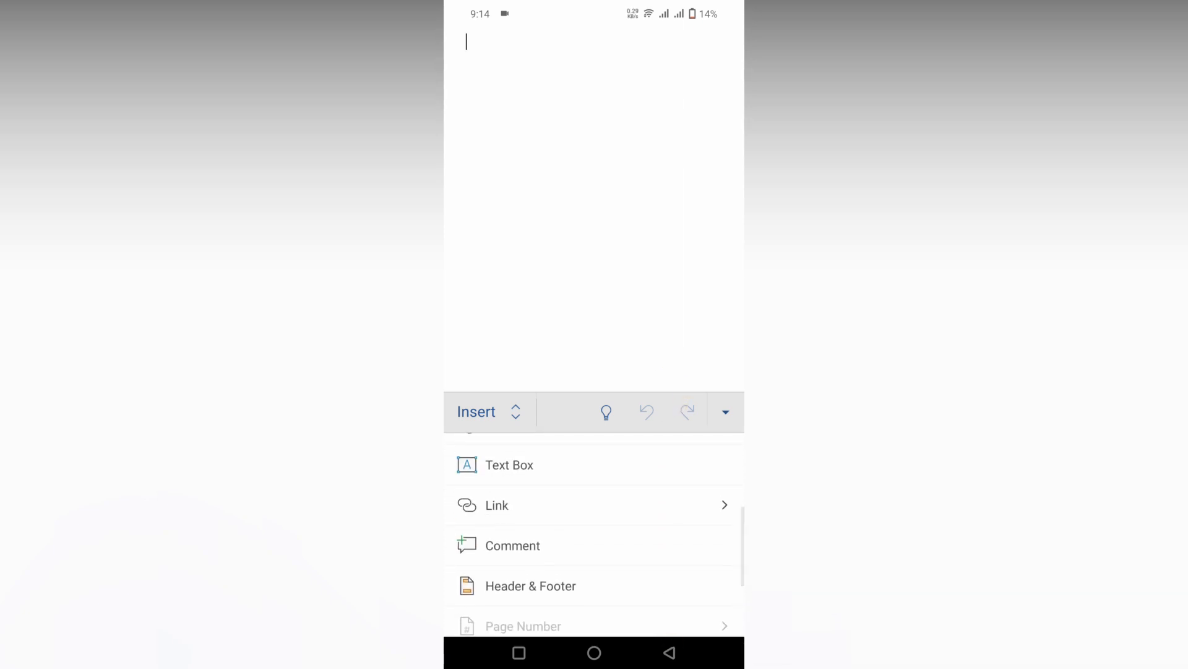
pyautogui.click(497, 505)
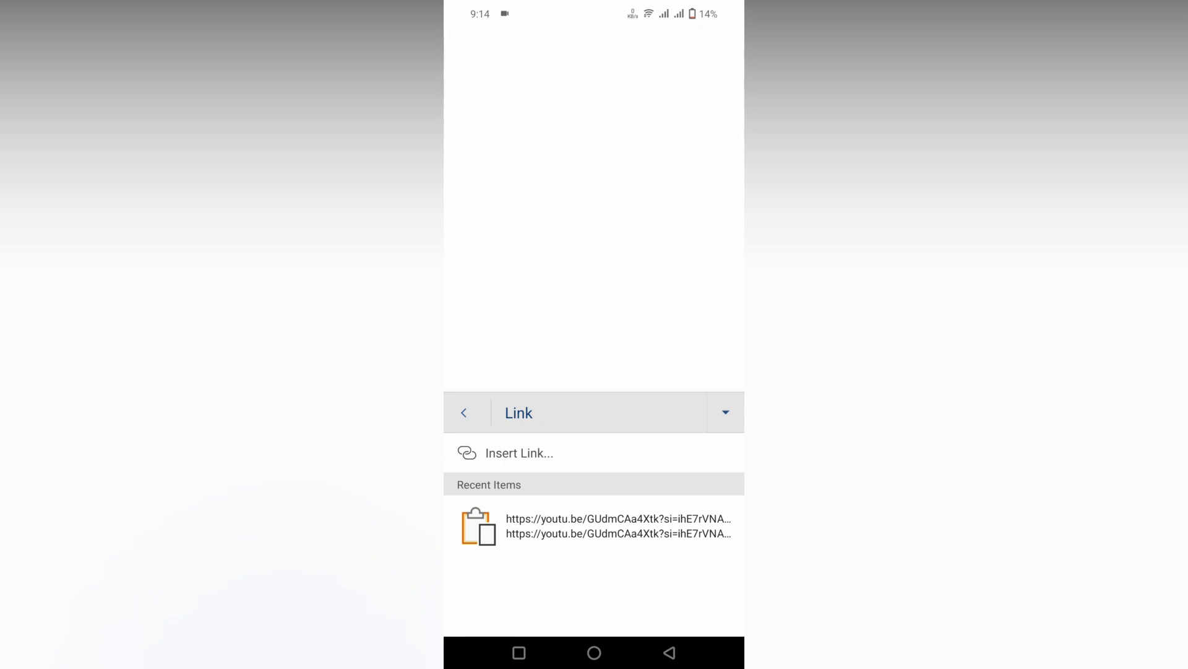
# - Start a new link with display text 'YouTube channel' and a pasted youtu.be address
pyautogui.click(518, 453)
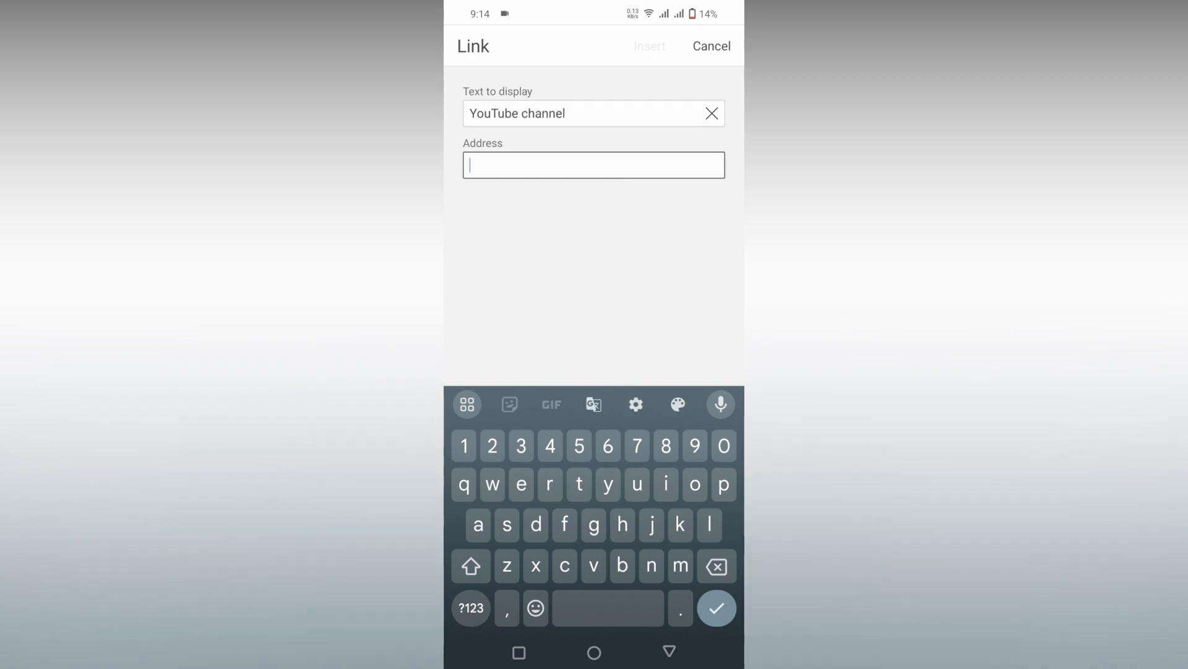
pyautogui.click(594, 165)
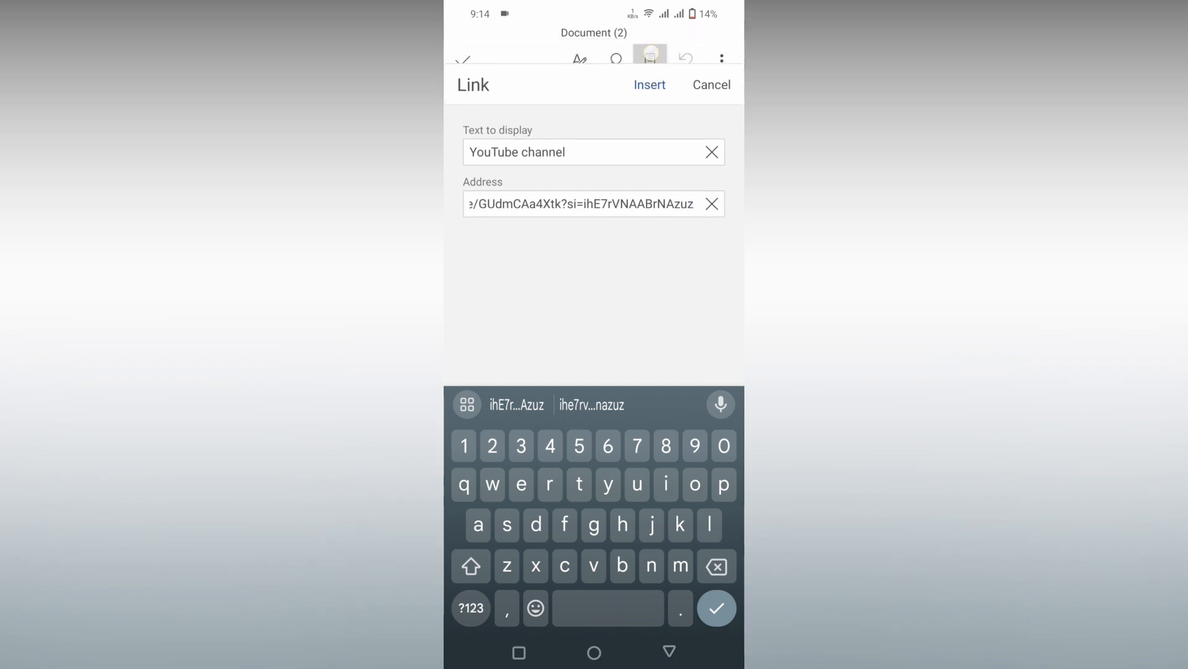
# - Insert the 'YouTube channel' link and select it to view its link actions
pyautogui.click(649, 84)
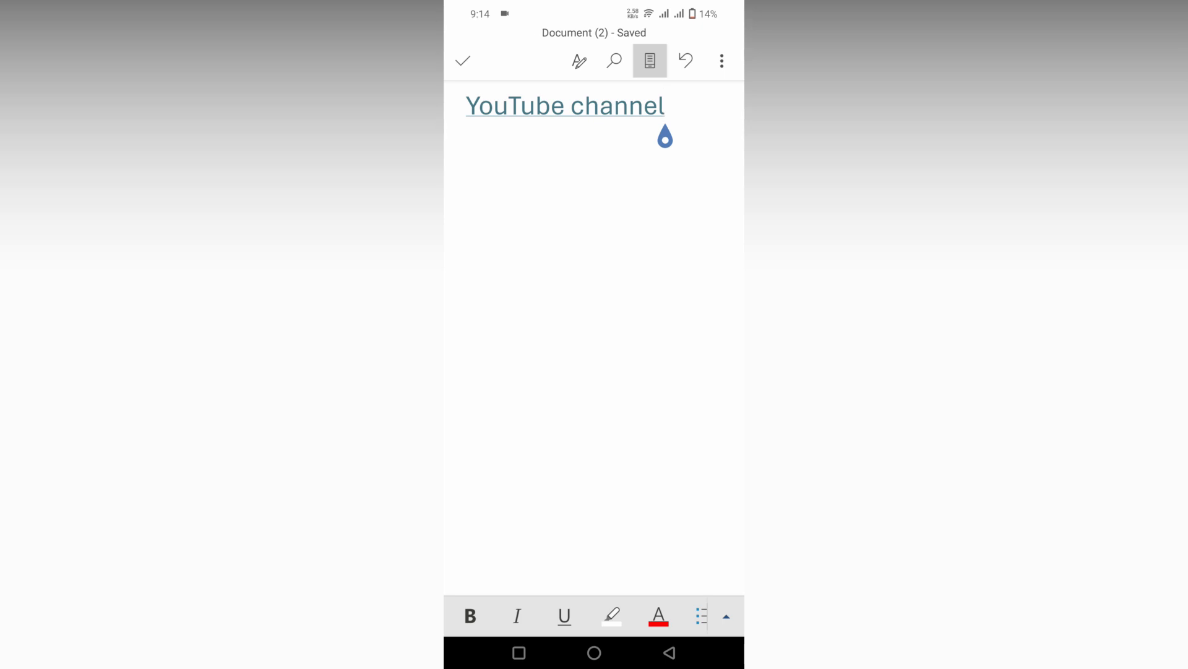
pyautogui.doubleClick(564, 105)
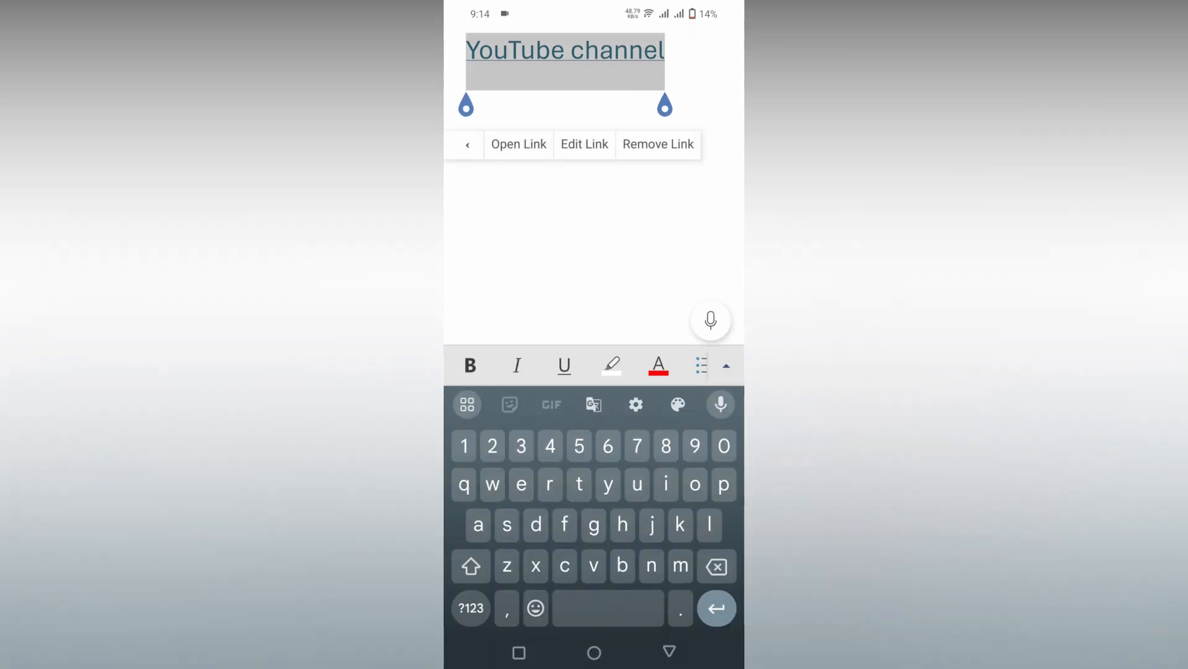